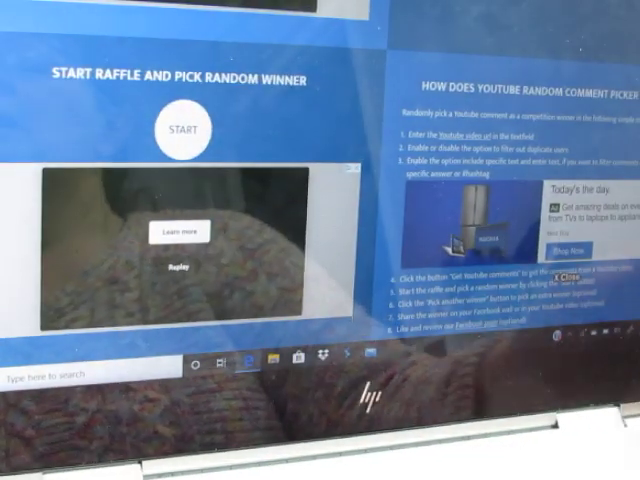
- Start the raffle and let it draw a random winner from the comments
left_click(176, 128)
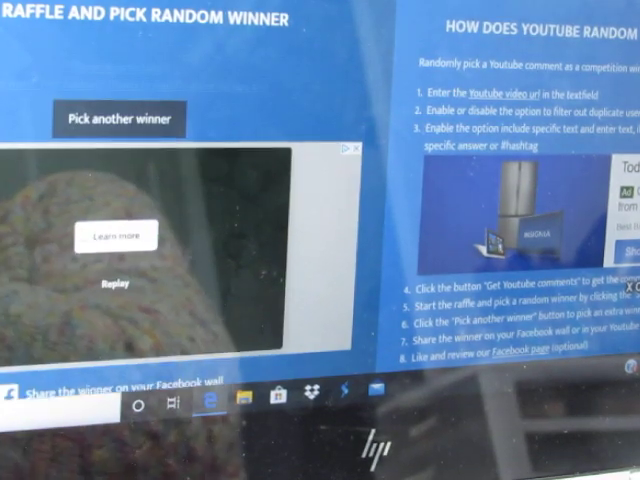
left_click(118, 118)
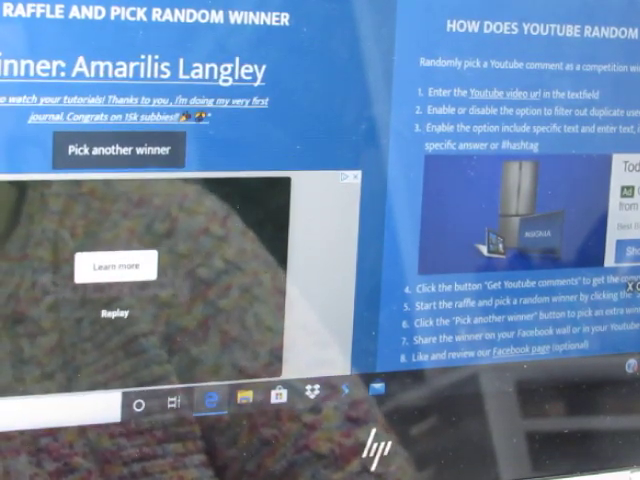